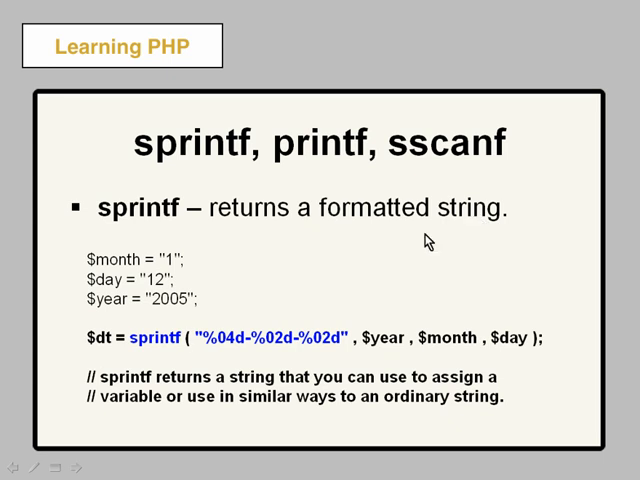
pyautogui.moveTo(222, 352)
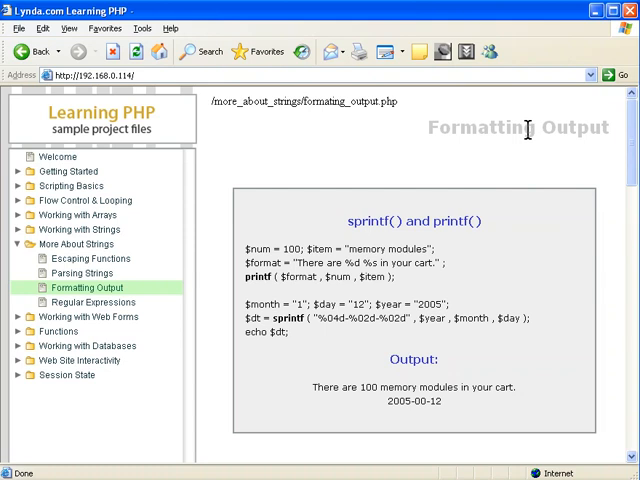
# Scroll the formatting_output.php Code view down to the printf and sprintf source.
pyautogui.scroll(-3)
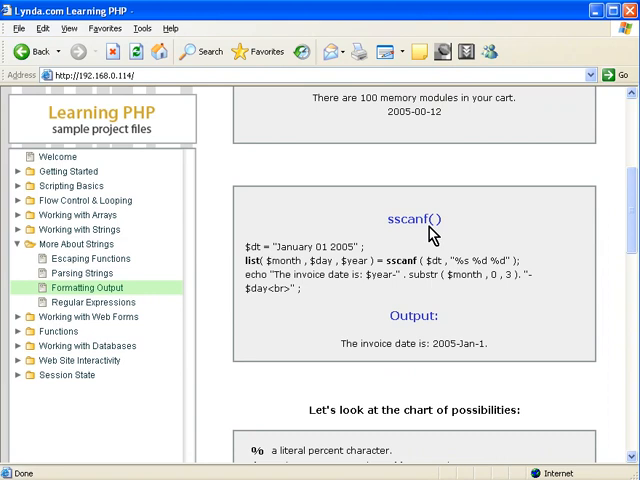
pyautogui.moveTo(430, 232)
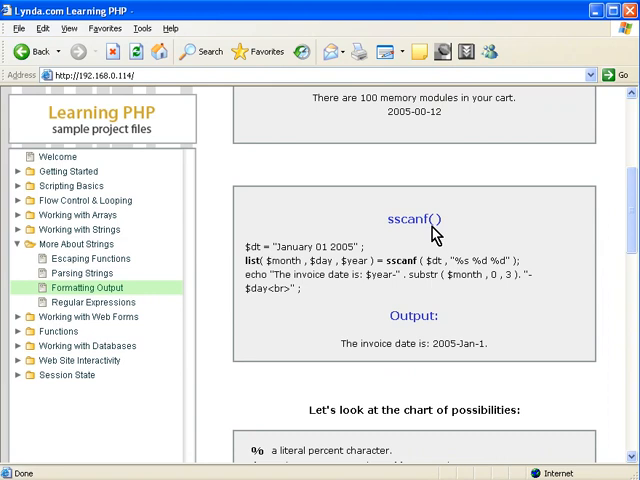
pyautogui.moveTo(434, 236)
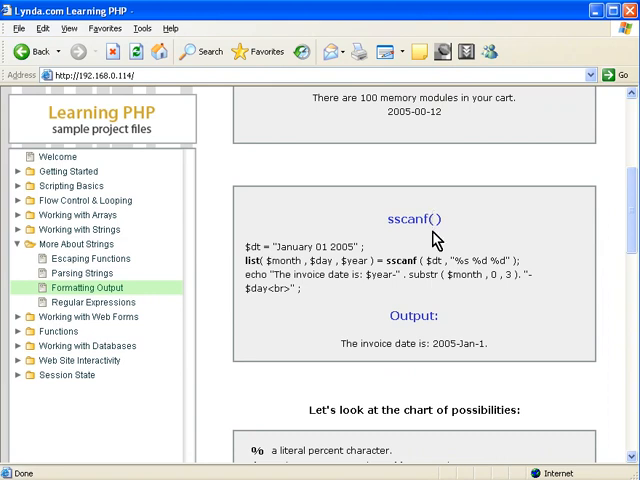
pyautogui.moveTo(628, 228)
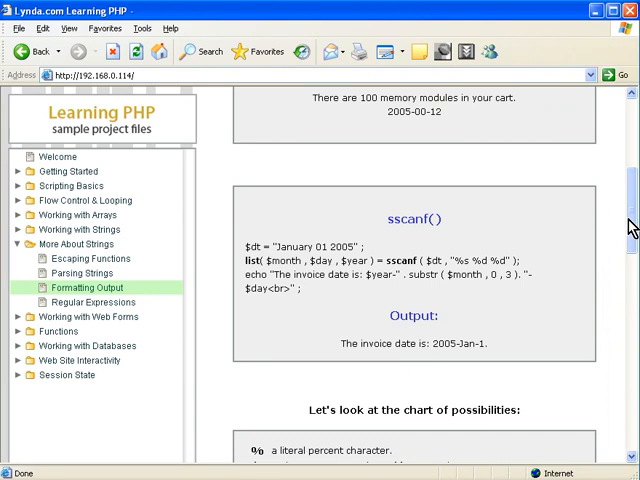
pyautogui.scroll(-3)
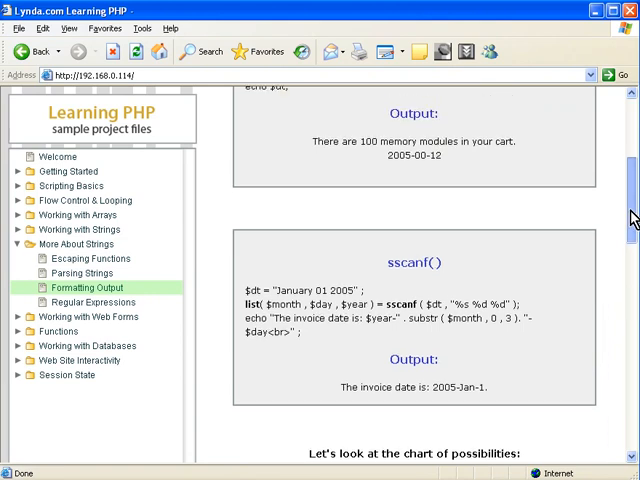
pyautogui.scroll(-3)
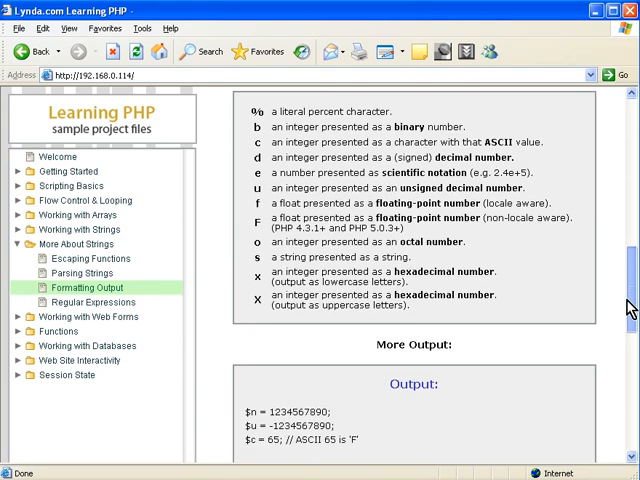
pyautogui.scroll(-3)
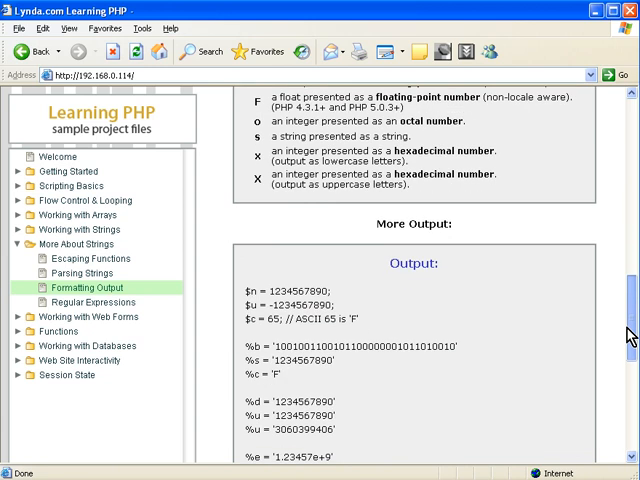
pyautogui.scroll(-3)
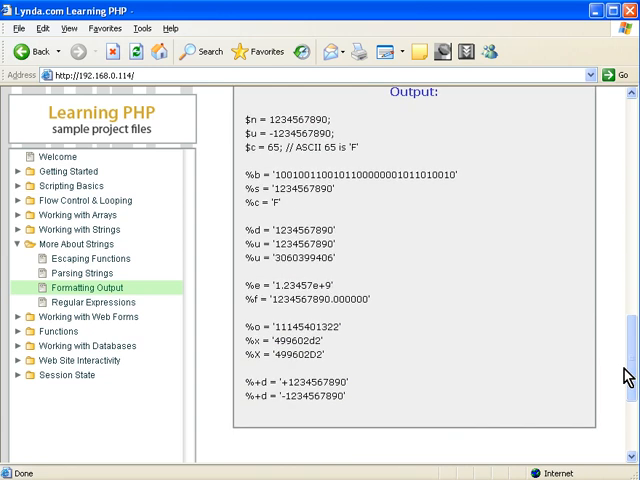
pyautogui.moveTo(322, 414)
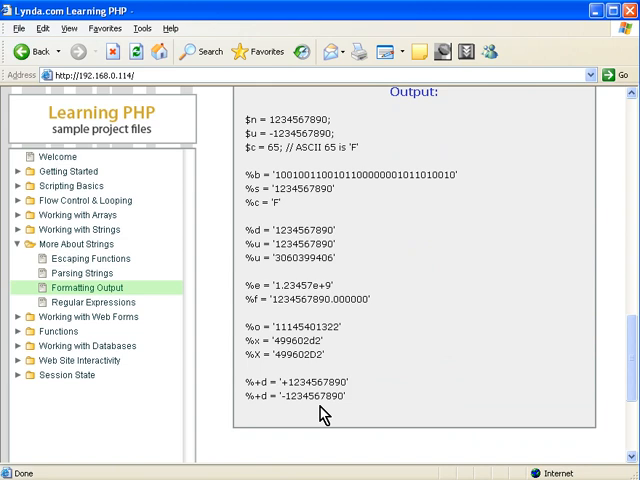
pyautogui.moveTo(342, 196)
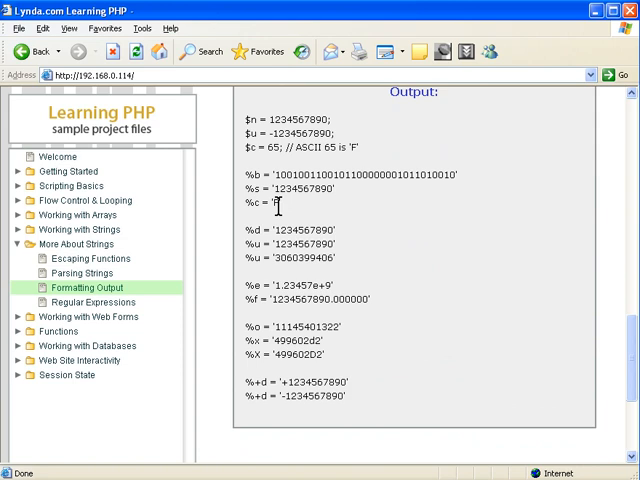
pyautogui.moveTo(316, 244)
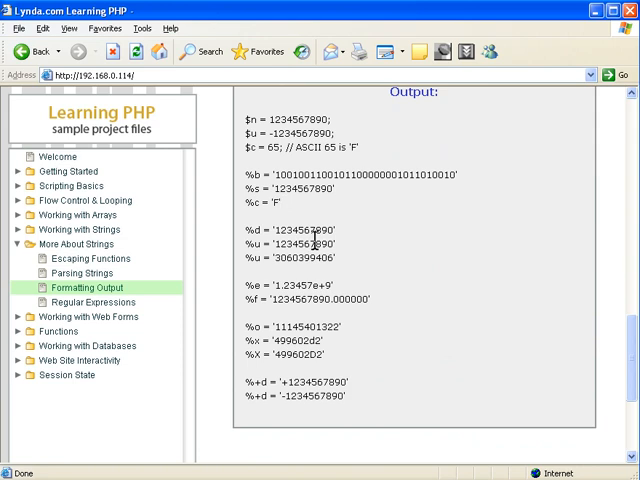
pyautogui.moveTo(320, 284)
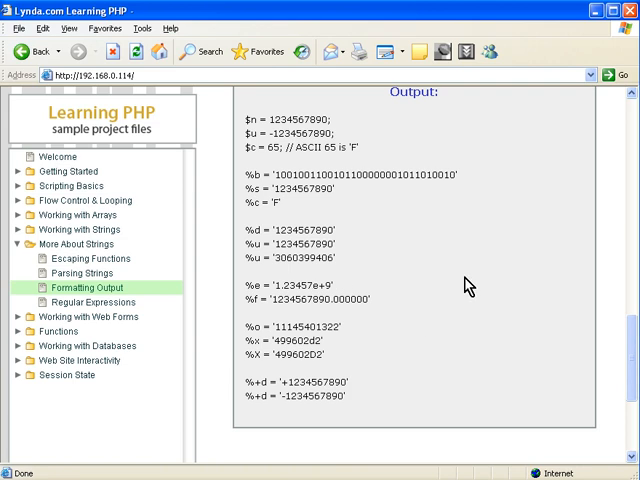
pyautogui.moveTo(492, 270)
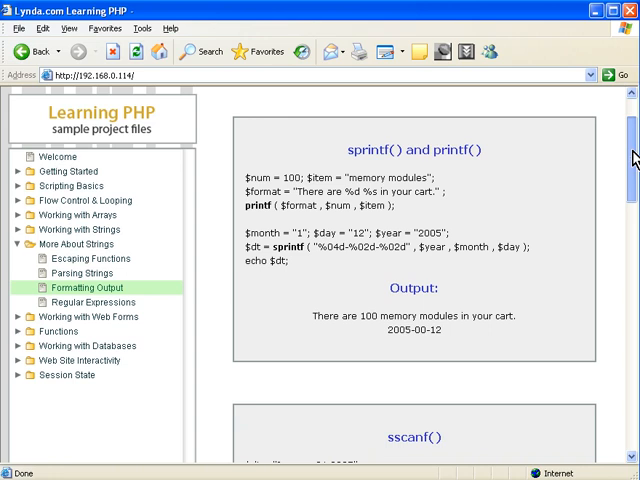
pyautogui.moveTo(418, 180)
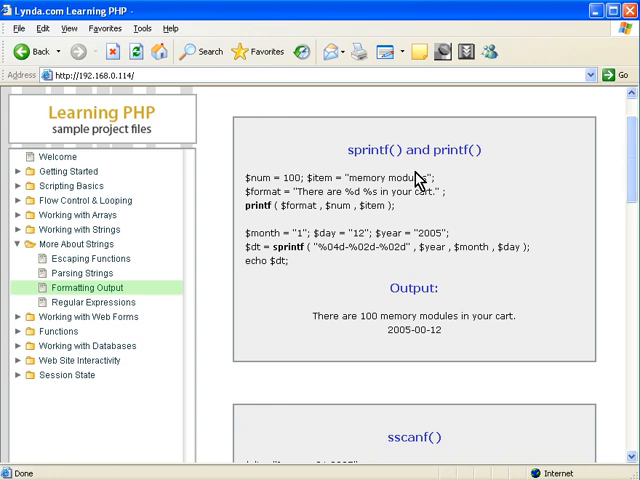
pyautogui.moveTo(496, 184)
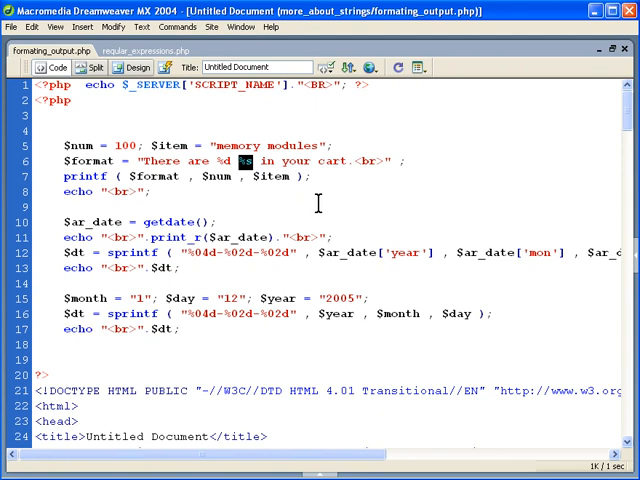
pyautogui.moveTo(248, 212)
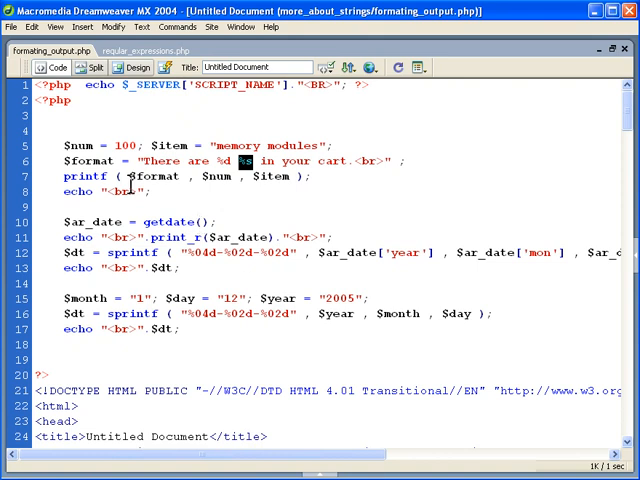
pyautogui.doubleClick(88, 176)
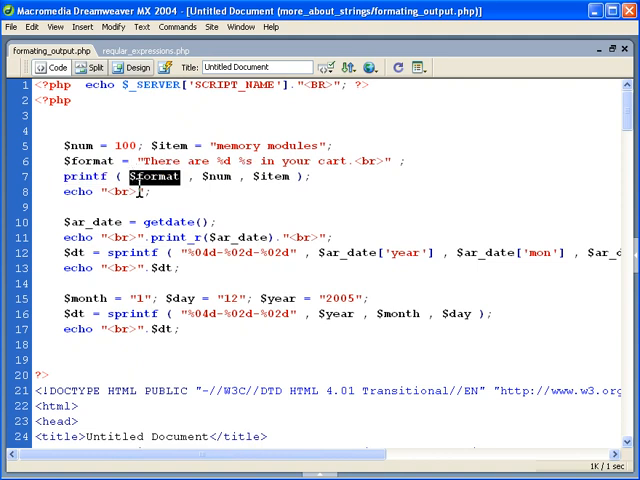
pyautogui.moveTo(164, 220)
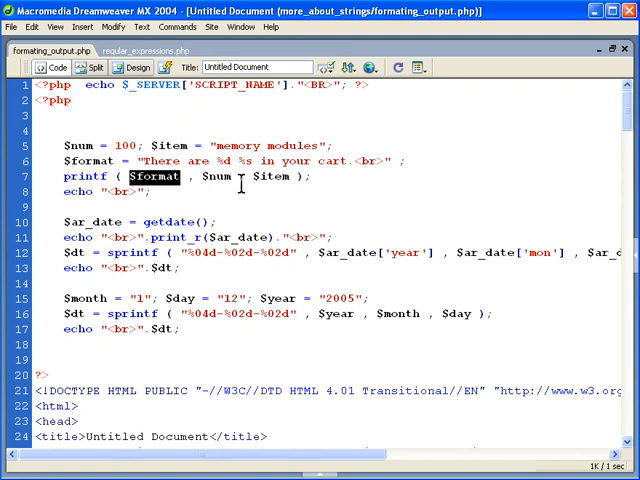
pyautogui.doubleClick(216, 176)
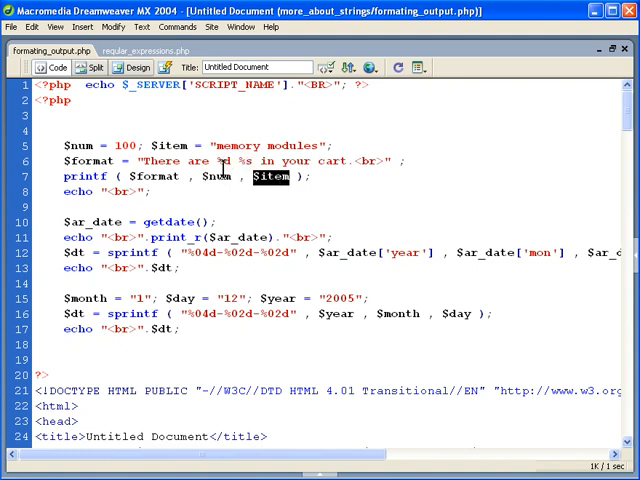
pyautogui.moveTo(256, 212)
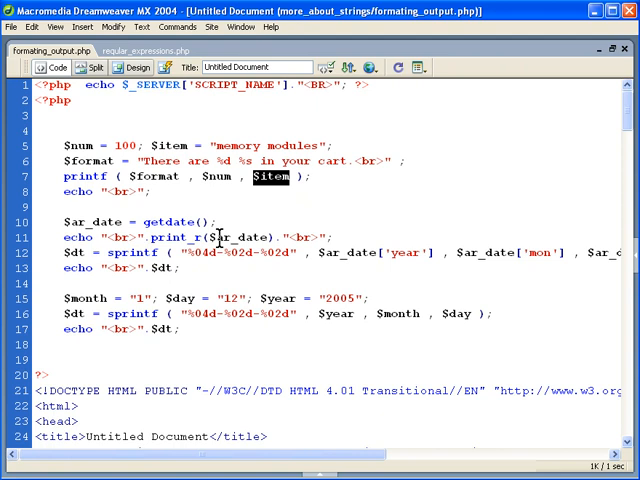
pyautogui.doubleClick(184, 220)
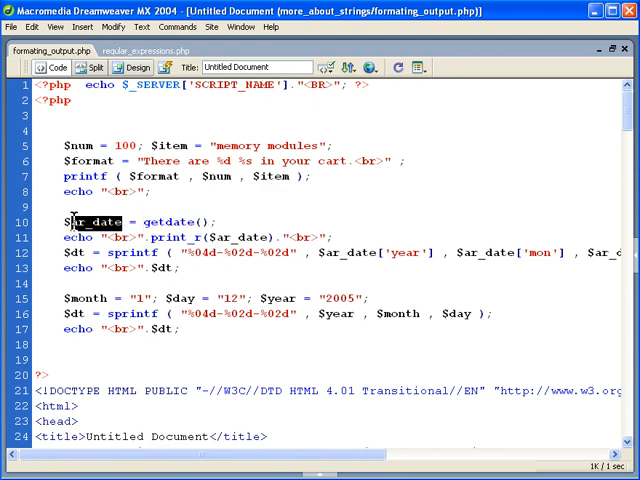
pyautogui.click(12, 28)
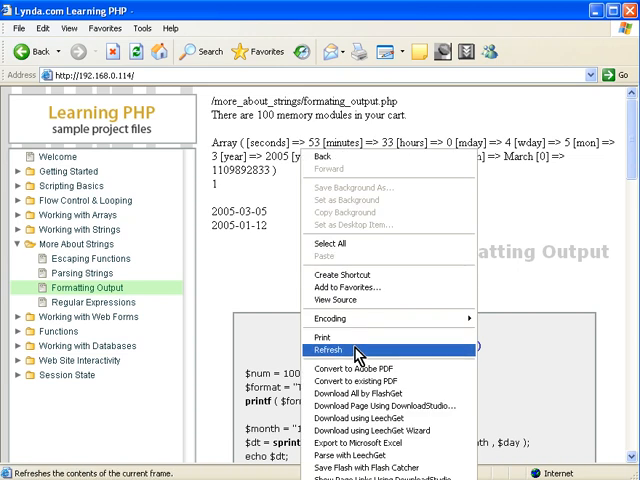
# Refresh the Formatting Output page so the date array shows updated time values.
pyautogui.click(328, 350)
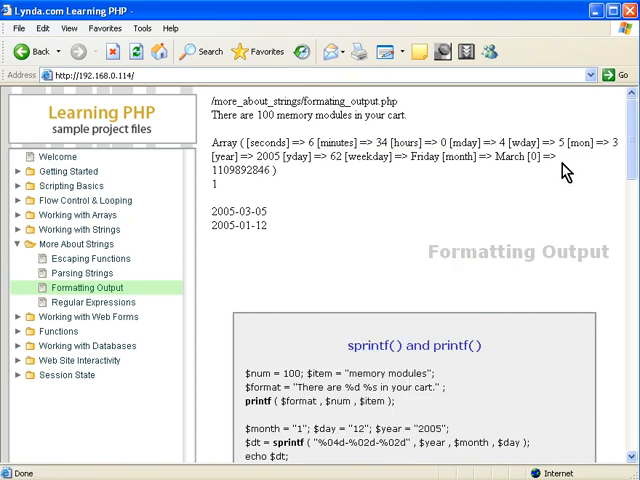
pyautogui.rightClick(564, 170)
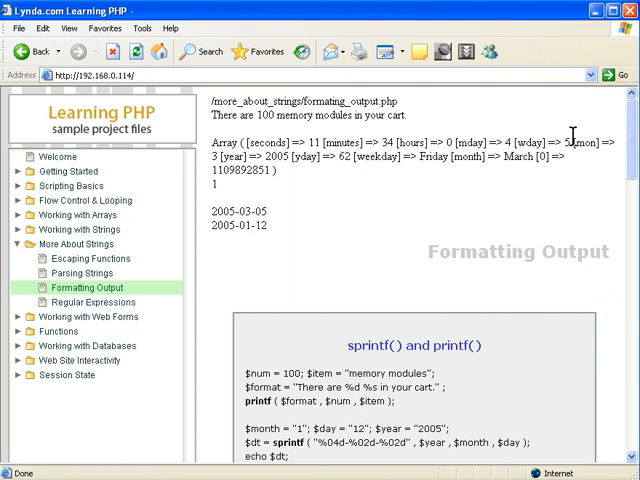
pyautogui.moveTo(332, 186)
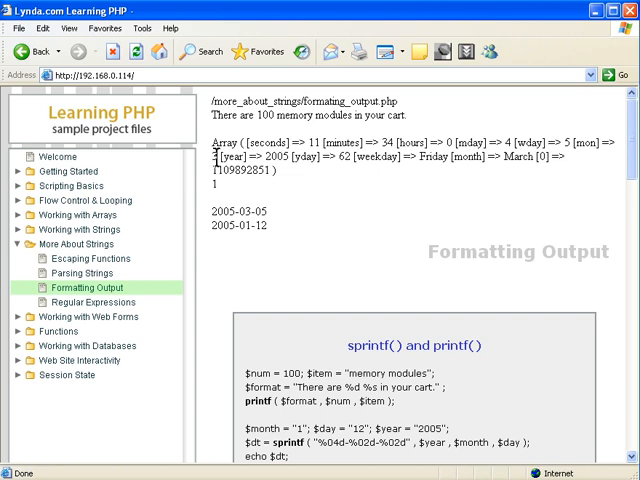
pyautogui.moveTo(322, 170)
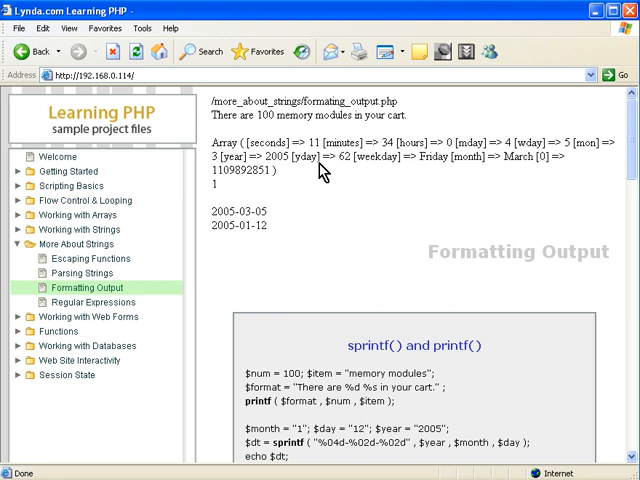
pyautogui.moveTo(344, 168)
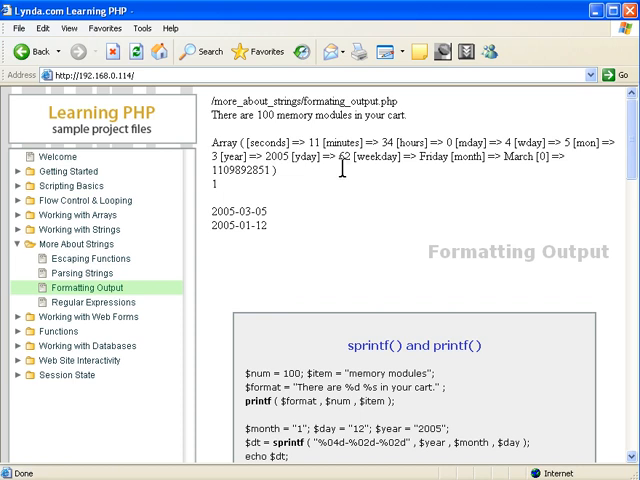
pyautogui.moveTo(436, 178)
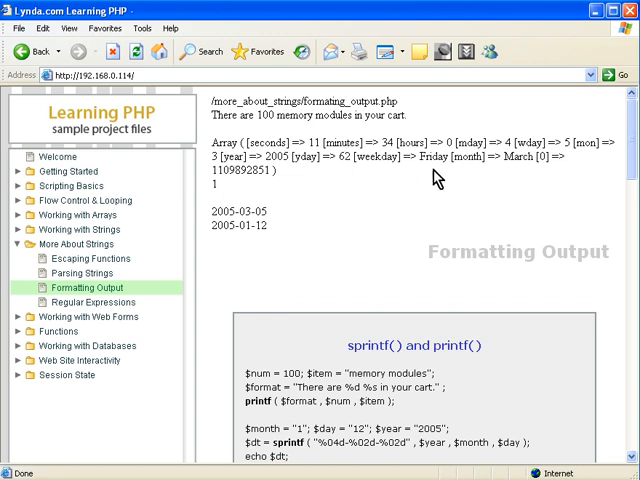
pyautogui.moveTo(476, 180)
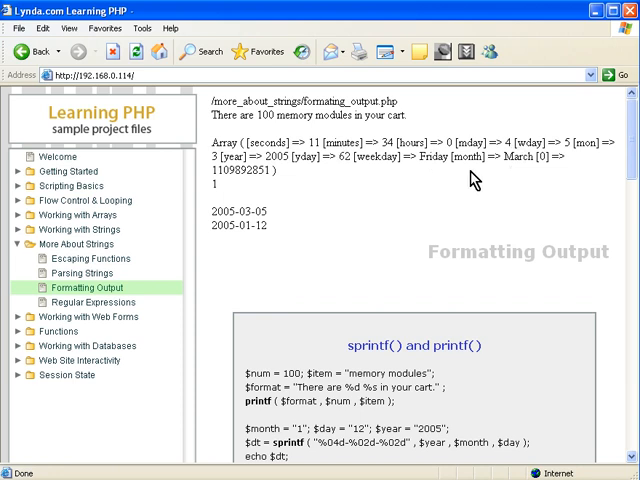
pyautogui.moveTo(382, 208)
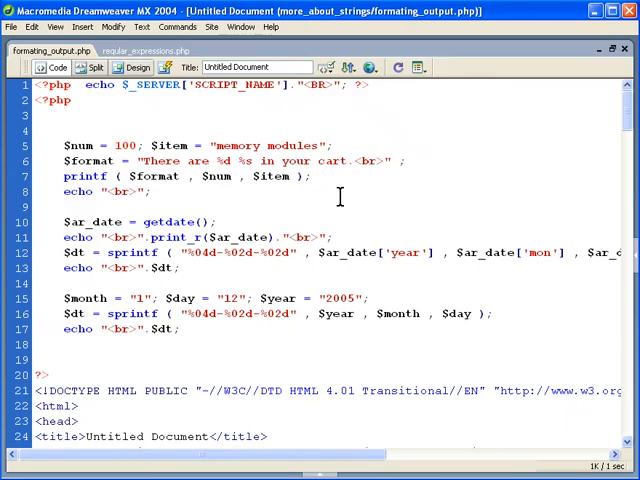
# Select a word inside the sprintf format string while explaining it.
pyautogui.doubleClick(408, 252)
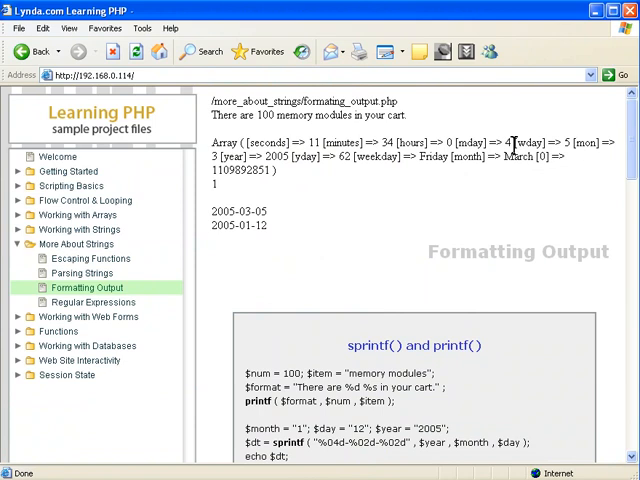
pyautogui.moveTo(420, 200)
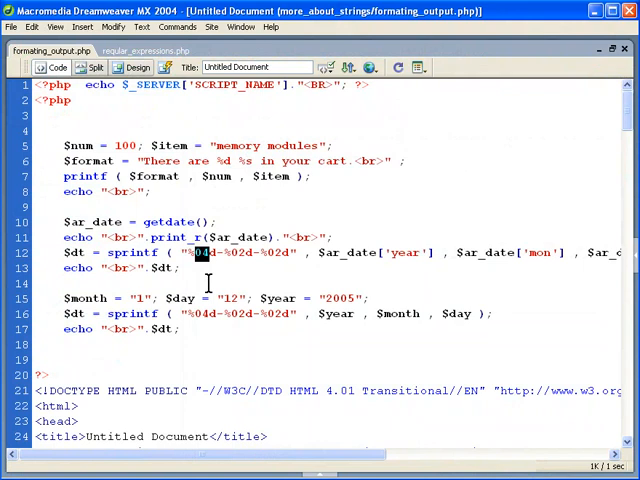
pyautogui.moveTo(210, 284)
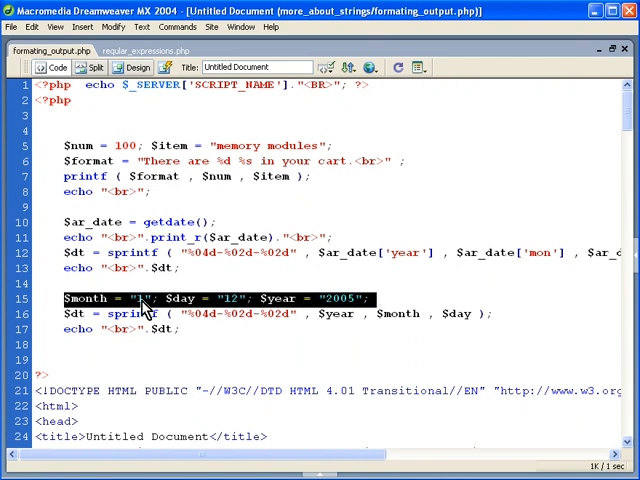
pyautogui.moveTo(140, 312)
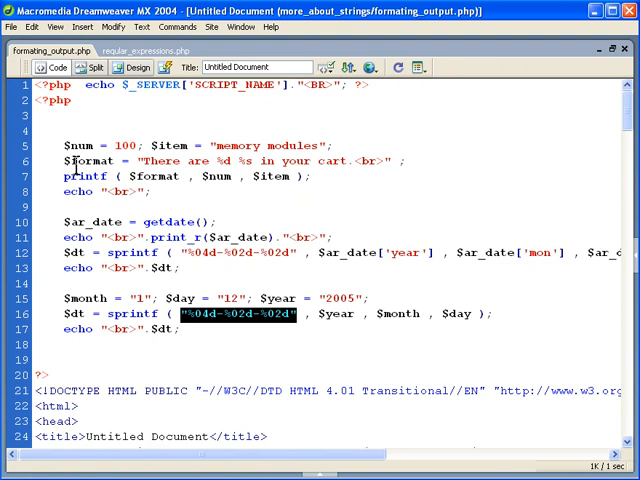
pyautogui.moveTo(442, 314)
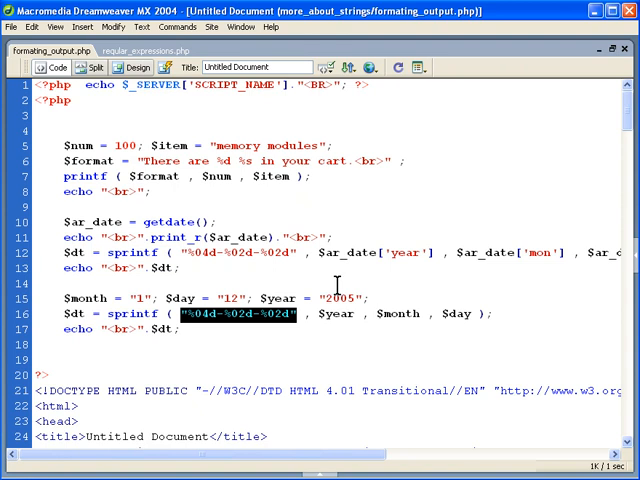
pyautogui.moveTo(466, 312)
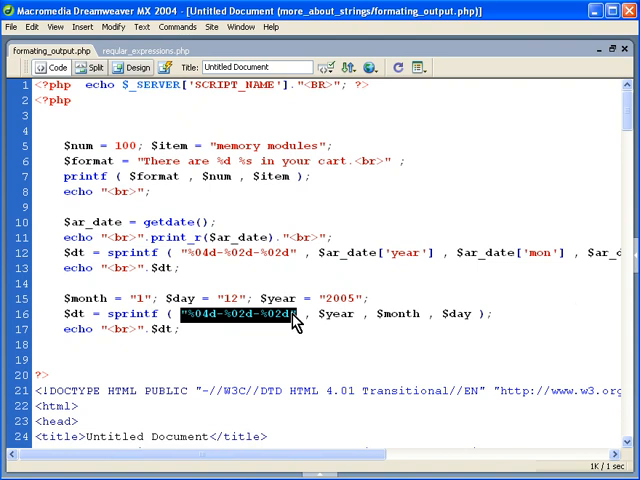
pyautogui.moveTo(224, 330)
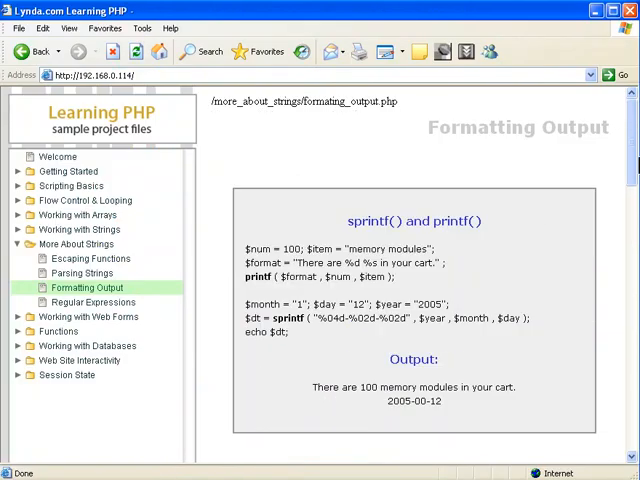
# Scroll past the sprintf output to the sscanf example reading 2005-Jan-1.
pyautogui.scroll(-3)
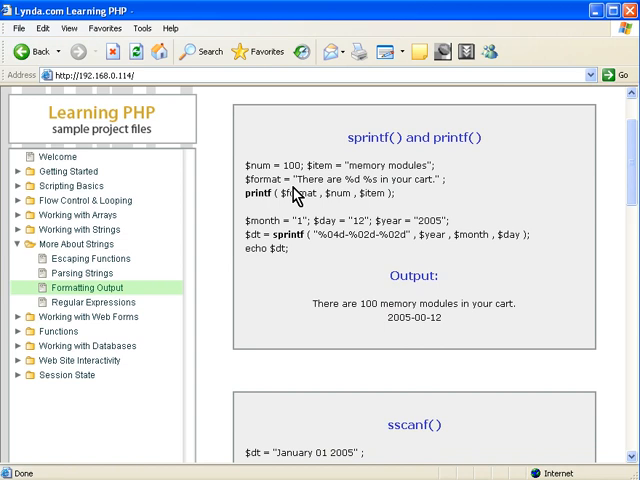
pyautogui.moveTo(264, 208)
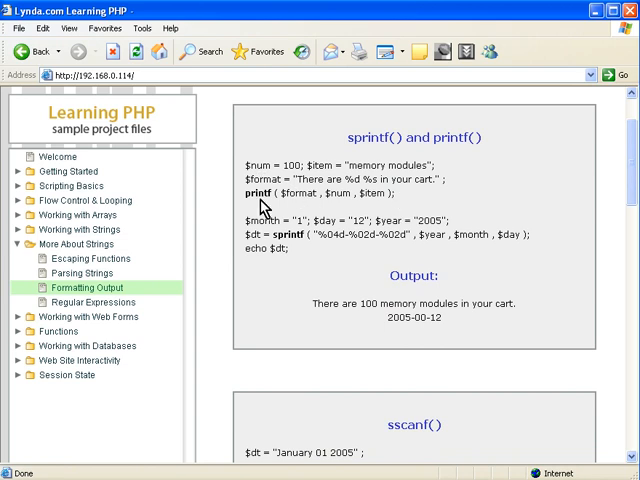
pyautogui.moveTo(630, 210)
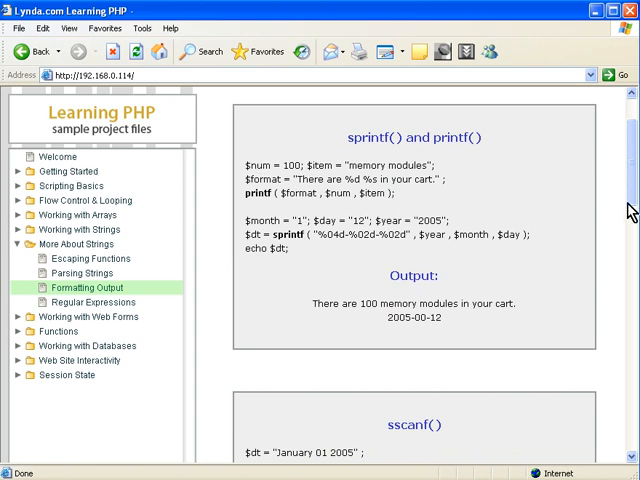
pyautogui.scroll(-3)
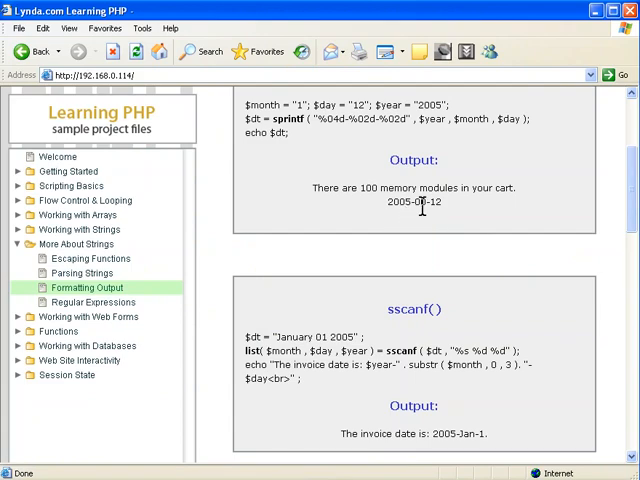
pyautogui.moveTo(464, 180)
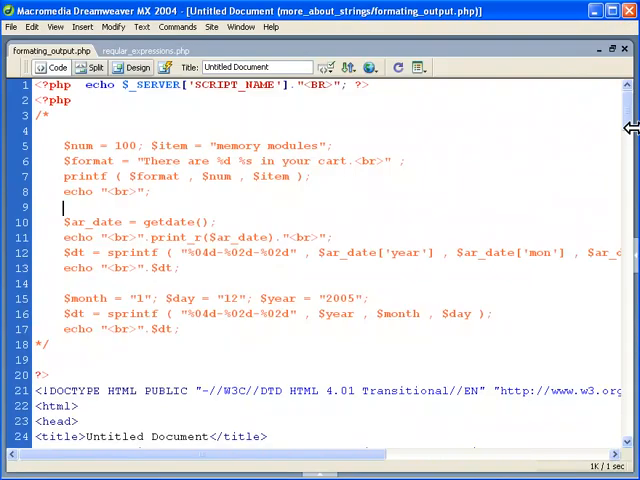
# Replace "January" with "1" in the sprintf example's $month assignment.
pyautogui.scroll(-3)
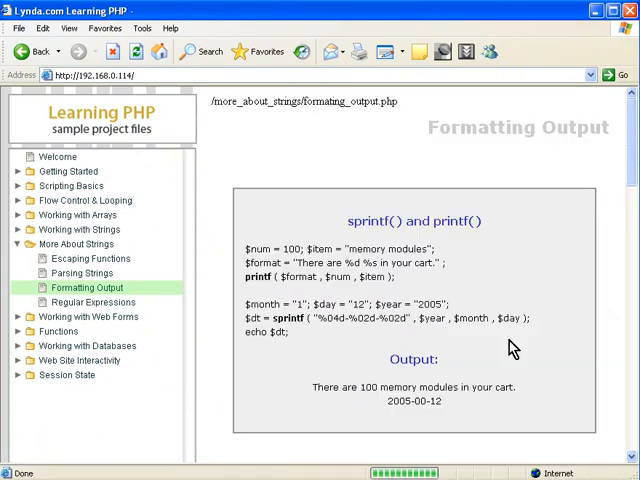
pyautogui.scroll(-3)
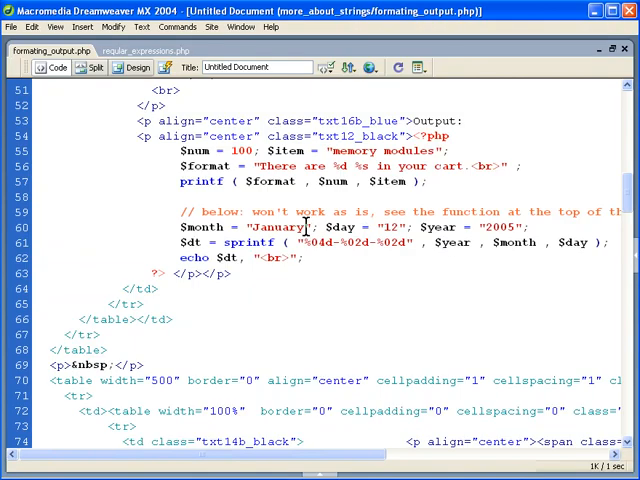
pyautogui.write('1')
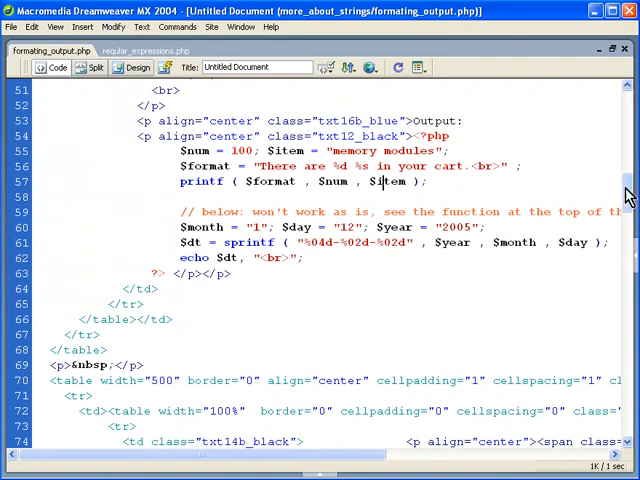
pyautogui.scroll(-3)
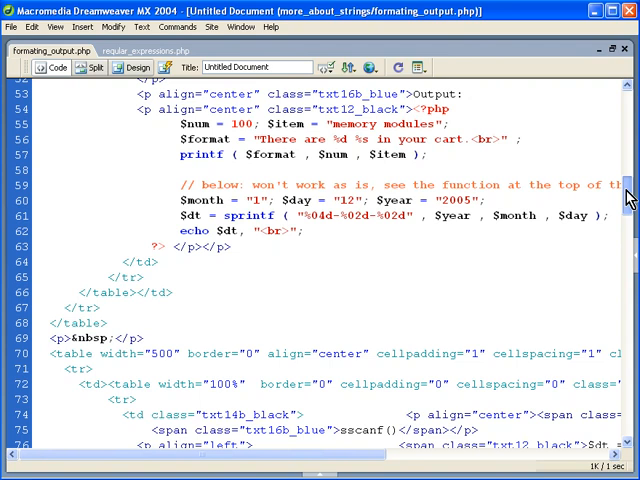
pyautogui.scroll(-3)
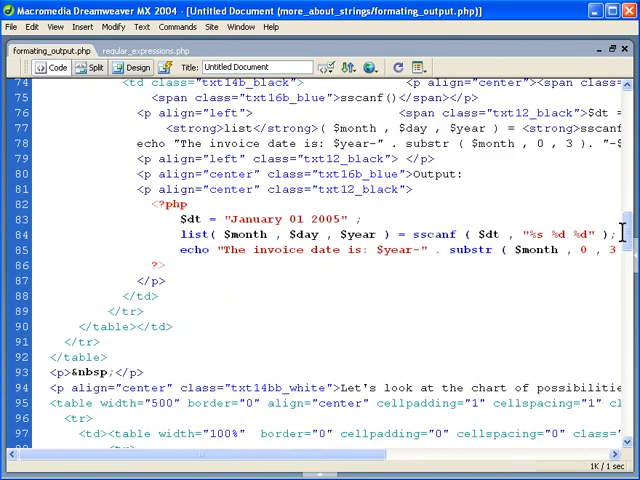
# Scroll the Code view right to see the full sscanf invoice-date line.
pyautogui.hscroll(3)
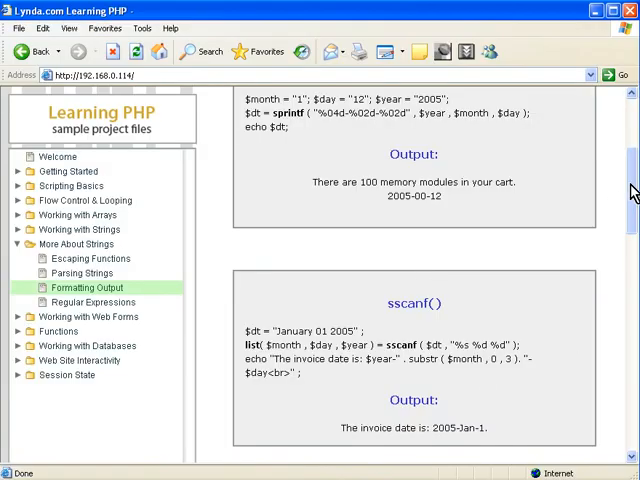
# Scroll past the format-specifier chart to the More Output binary, octal, hexadecimal and signed results.
pyautogui.scroll(-3)
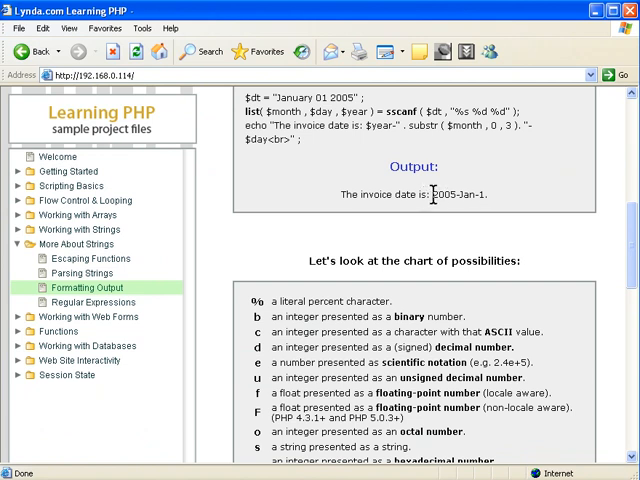
pyautogui.scroll(-3)
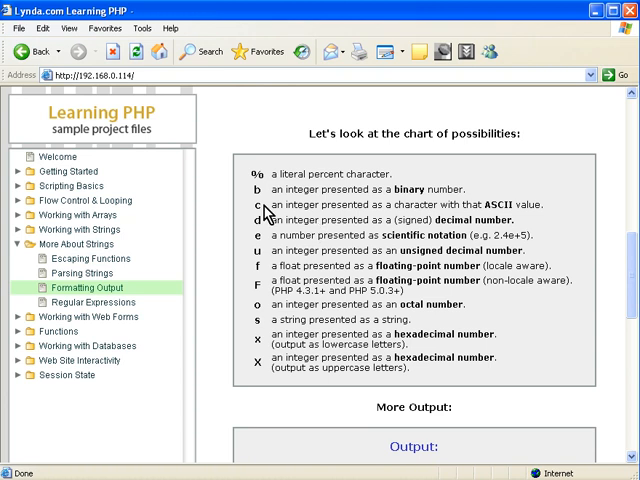
pyautogui.moveTo(264, 212)
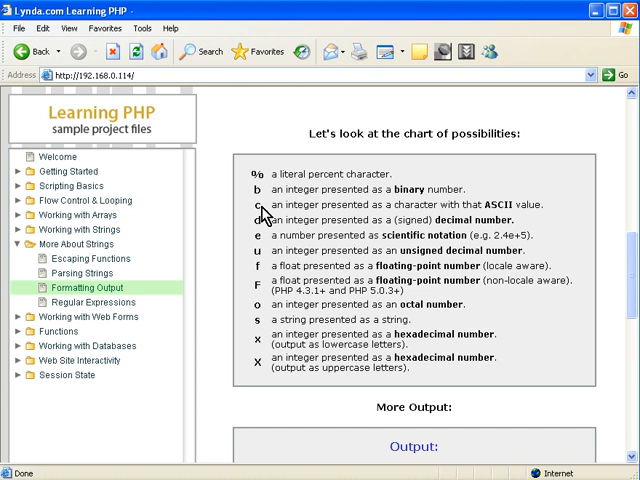
pyautogui.moveTo(268, 228)
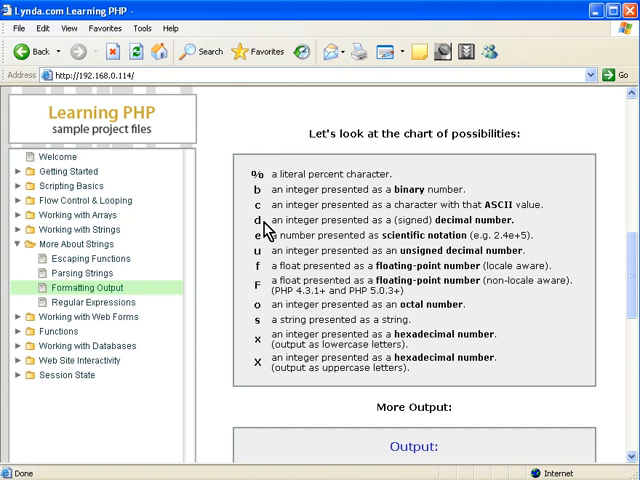
pyautogui.moveTo(264, 244)
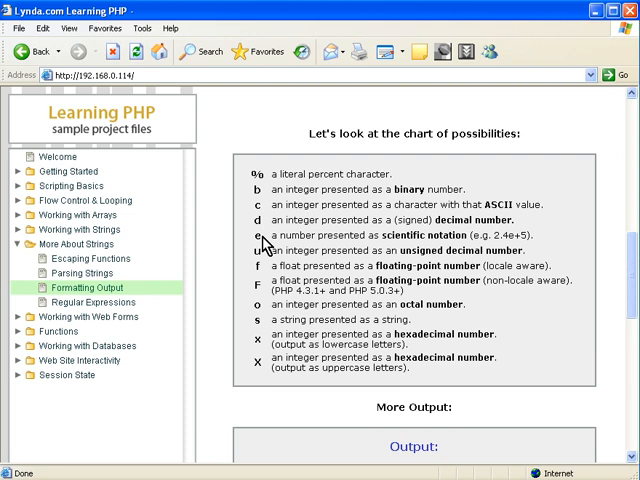
pyautogui.moveTo(264, 258)
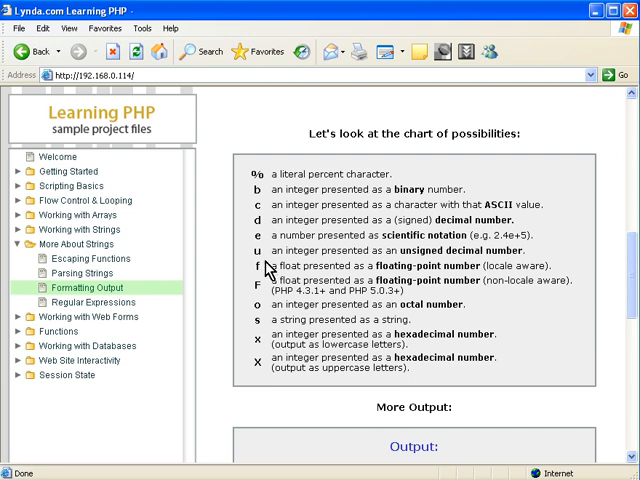
pyautogui.moveTo(268, 308)
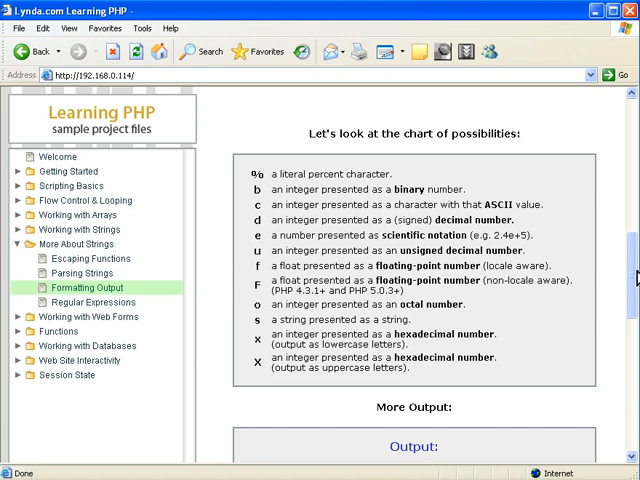
pyautogui.scroll(-3)
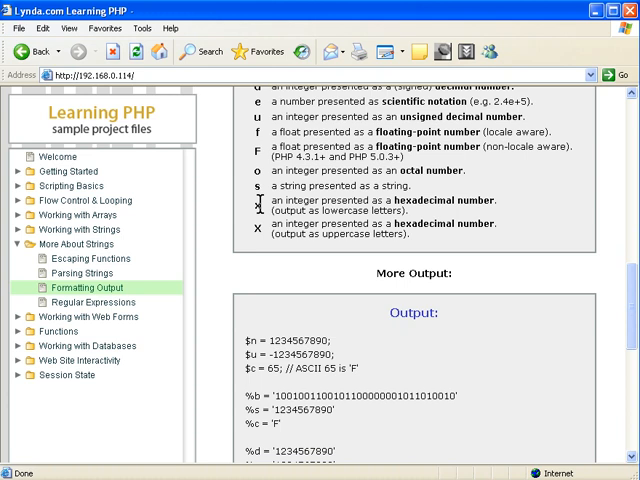
pyautogui.moveTo(308, 240)
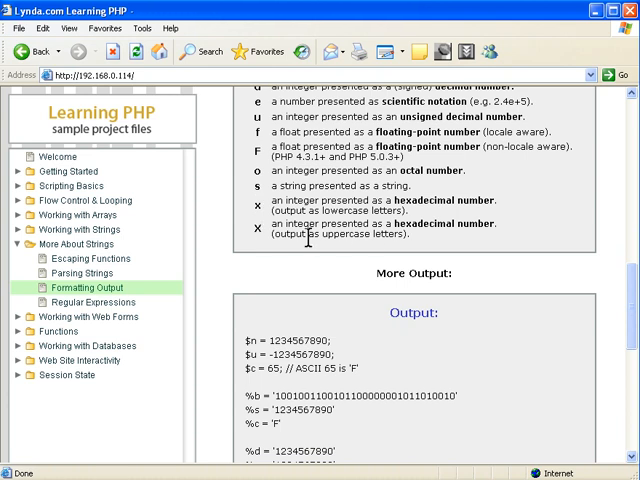
pyautogui.moveTo(392, 256)
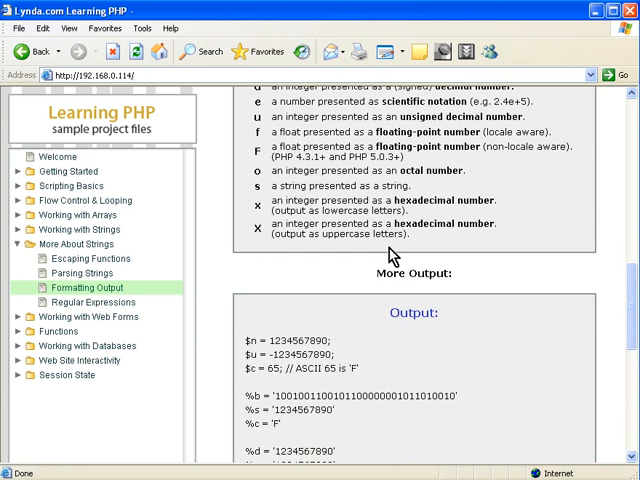
pyautogui.moveTo(610, 280)
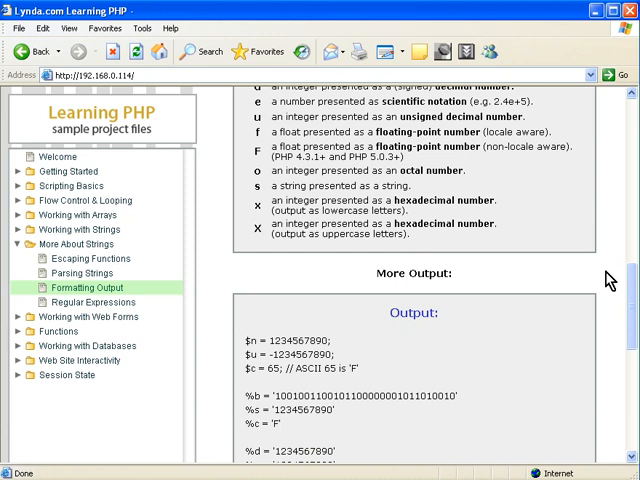
pyautogui.scroll(-3)
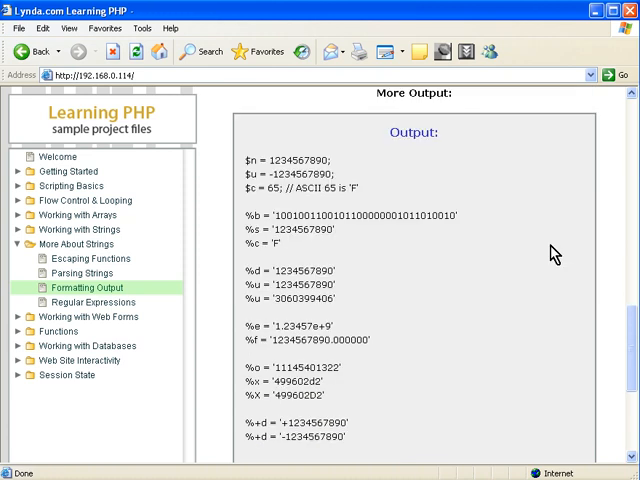
pyautogui.scroll(-3)
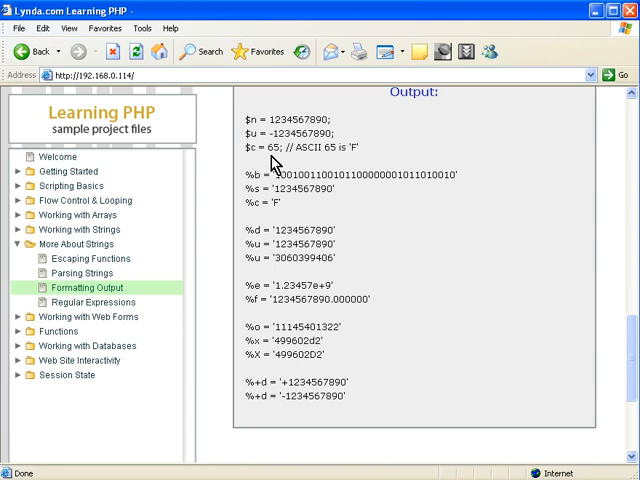
pyautogui.moveTo(356, 156)
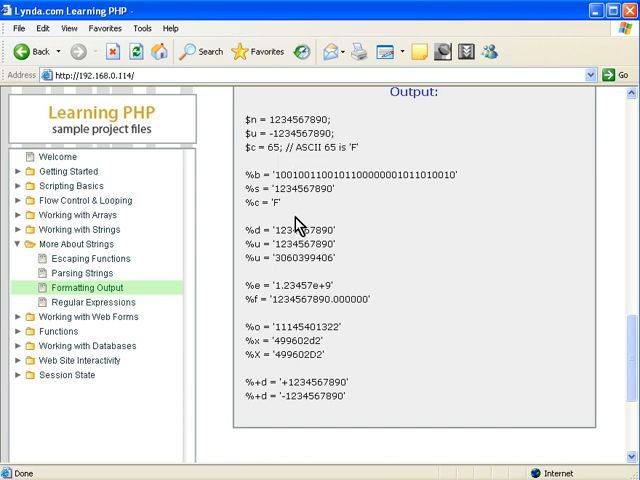
pyautogui.moveTo(256, 190)
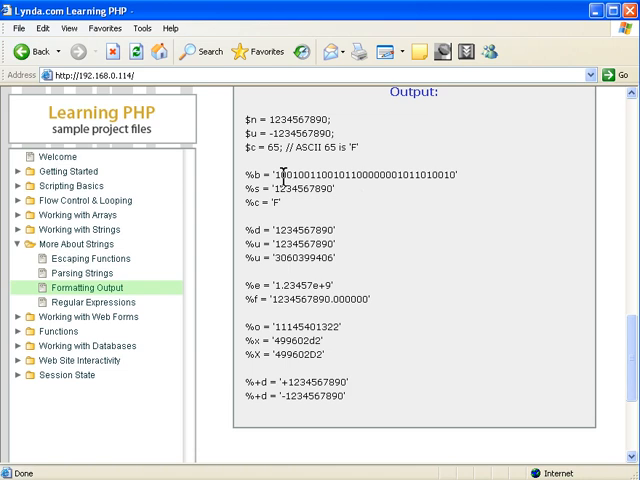
pyautogui.moveTo(304, 188)
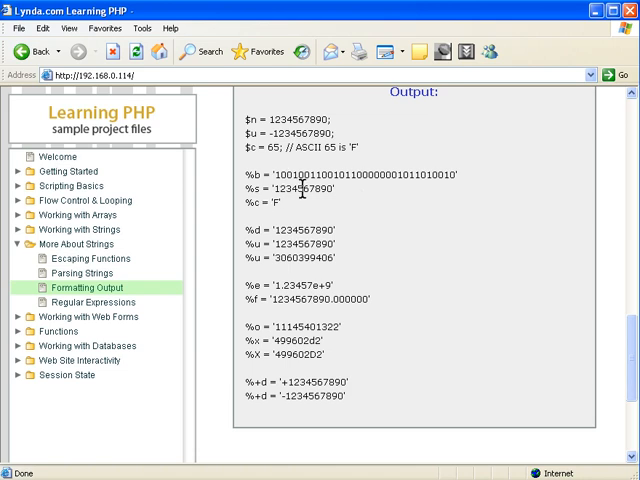
pyautogui.moveTo(262, 216)
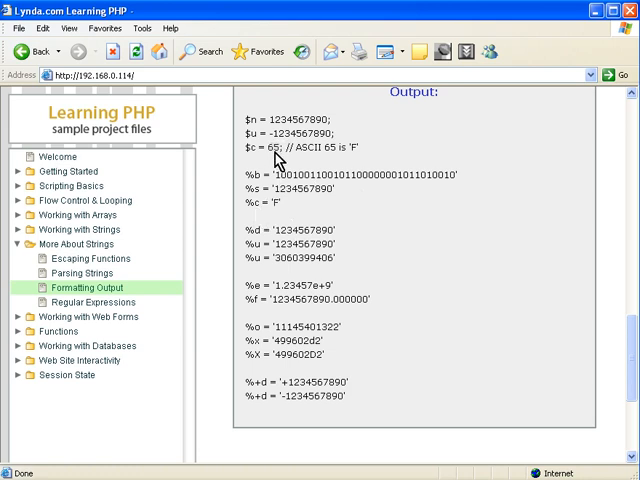
pyautogui.moveTo(280, 160)
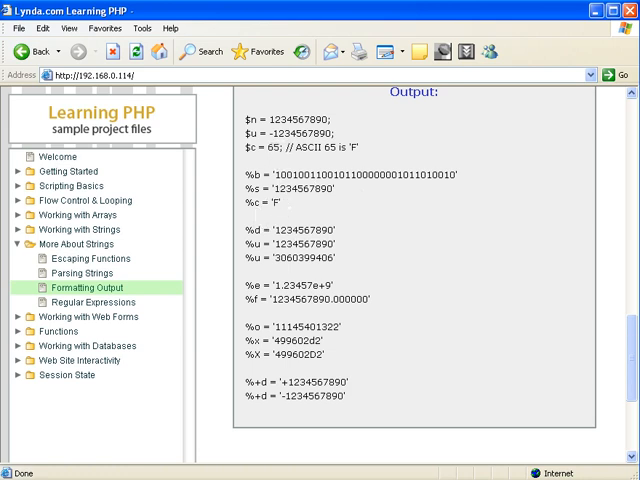
pyautogui.scroll(-3)
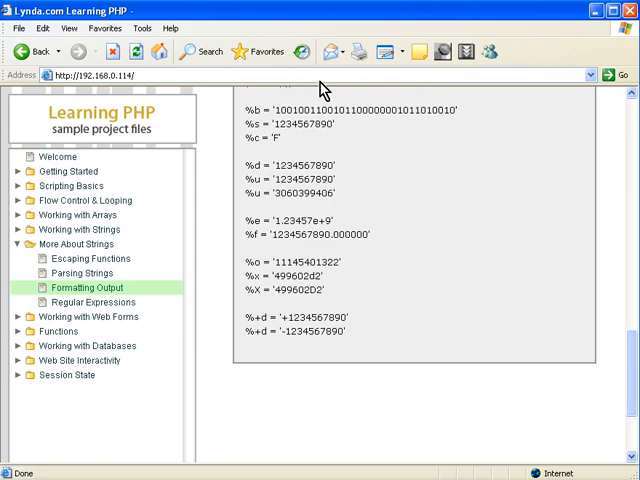
pyautogui.moveTo(340, 148)
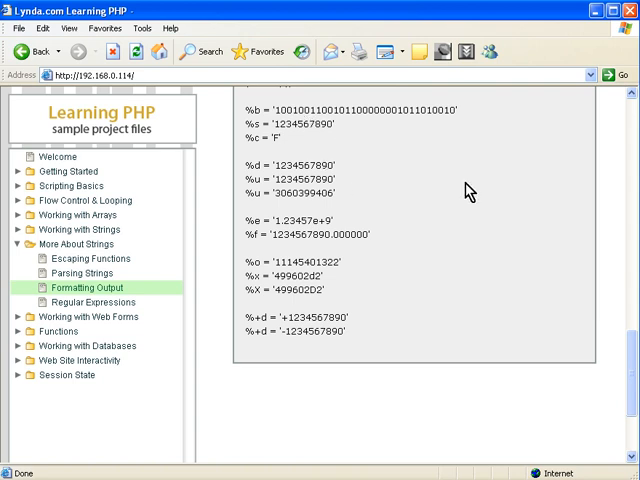
pyautogui.moveTo(372, 188)
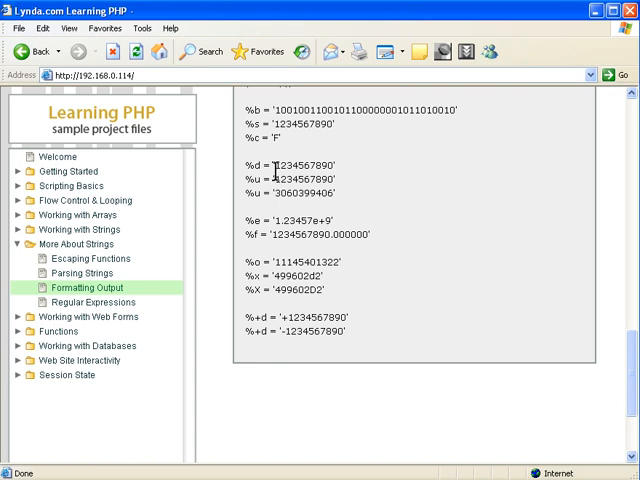
pyautogui.moveTo(276, 180)
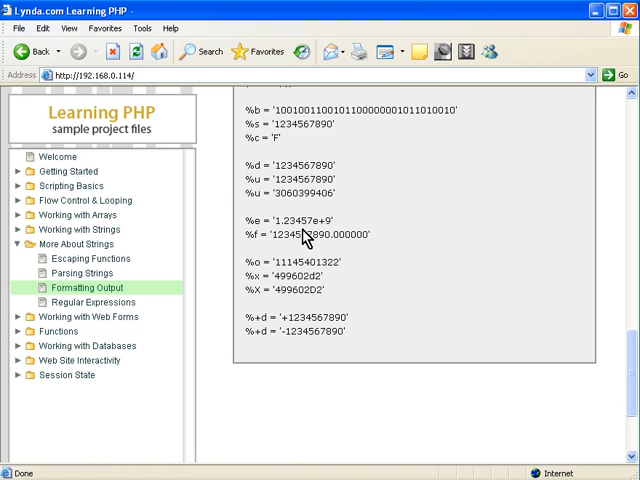
pyautogui.moveTo(604, 360)
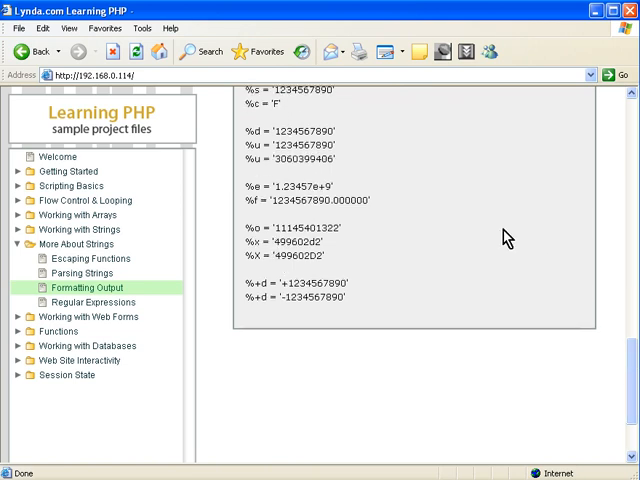
pyautogui.moveTo(270, 200)
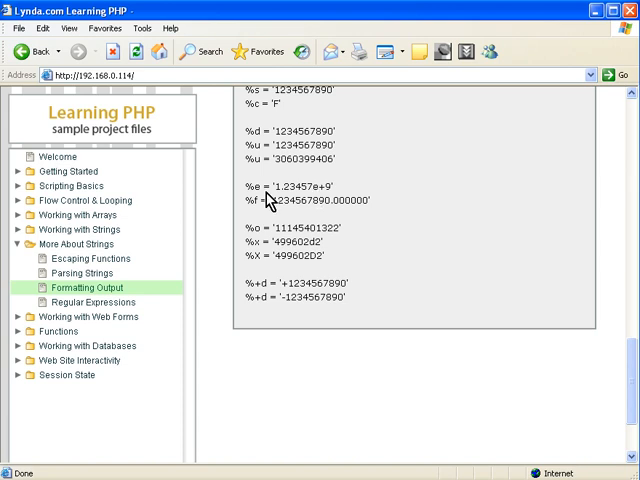
pyautogui.moveTo(262, 212)
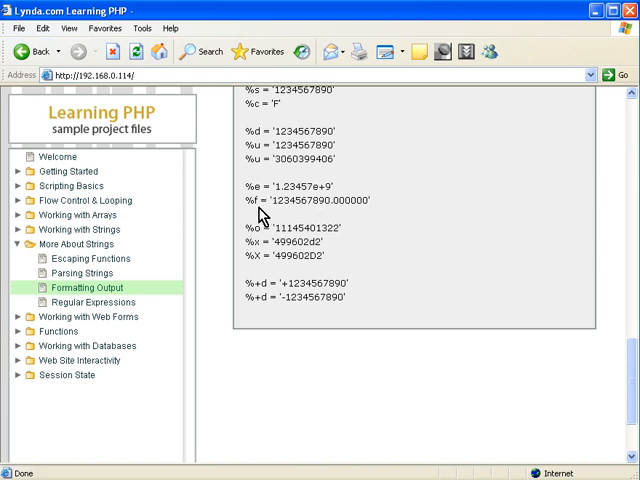
pyautogui.moveTo(358, 216)
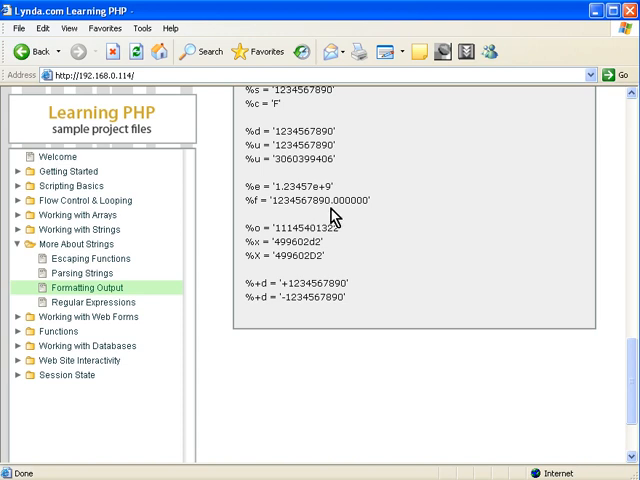
pyautogui.moveTo(384, 270)
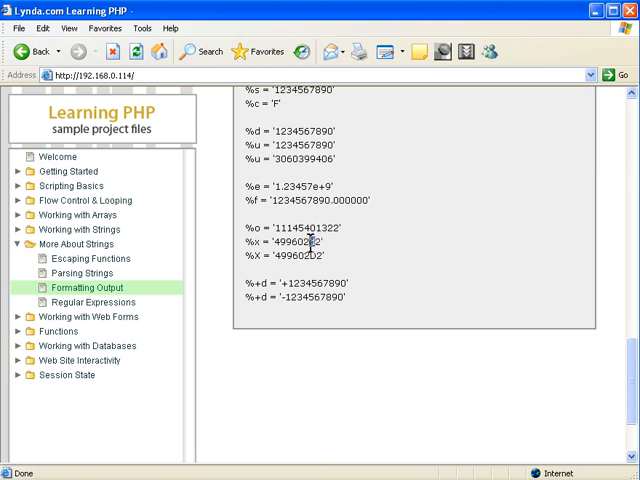
pyautogui.moveTo(444, 242)
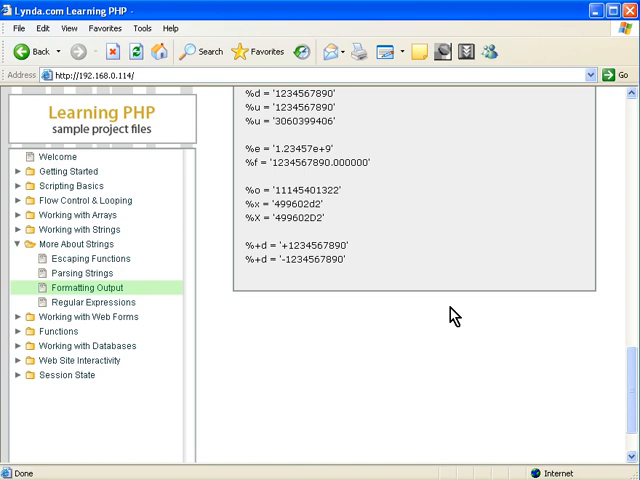
pyautogui.moveTo(380, 216)
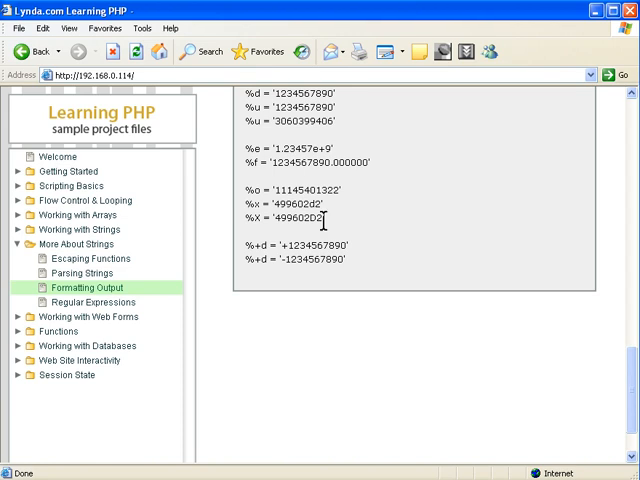
pyautogui.moveTo(272, 276)
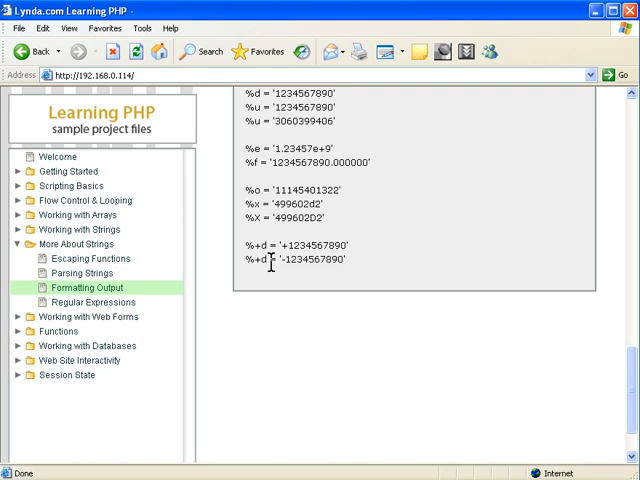
pyautogui.moveTo(266, 262)
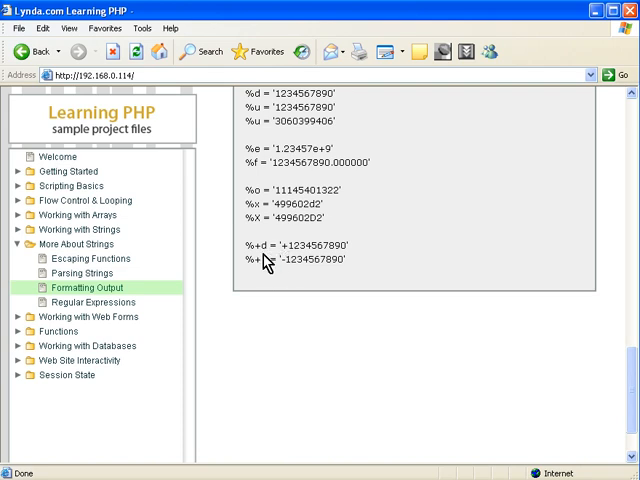
pyautogui.doubleClick(288, 244)
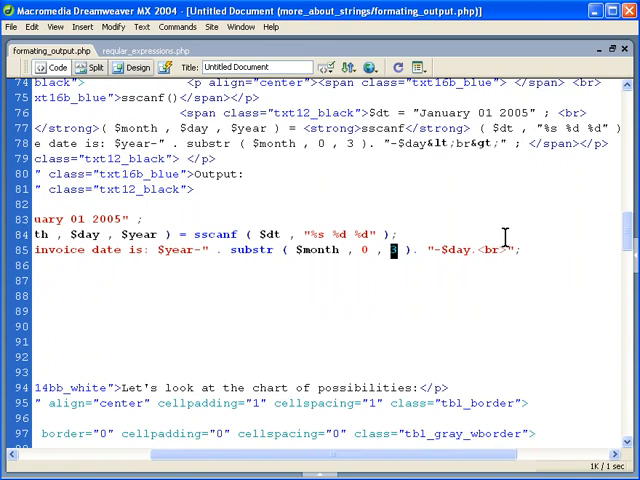
# Scroll the Code view to the printf test block near line 165 and select a specifier line.
pyautogui.scroll(-3)
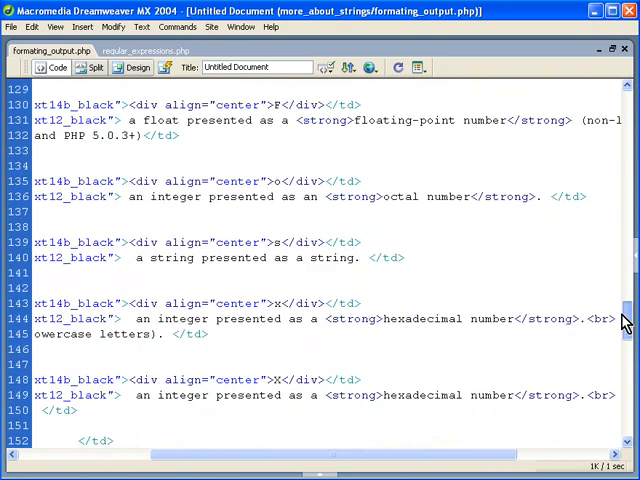
pyautogui.scroll(-3)
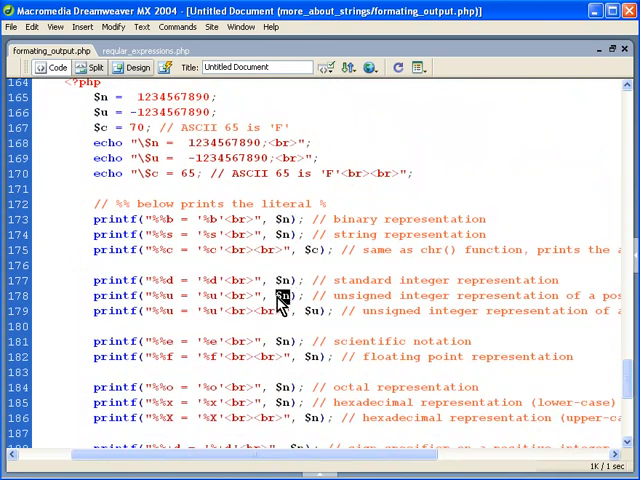
pyautogui.doubleClick(284, 296)
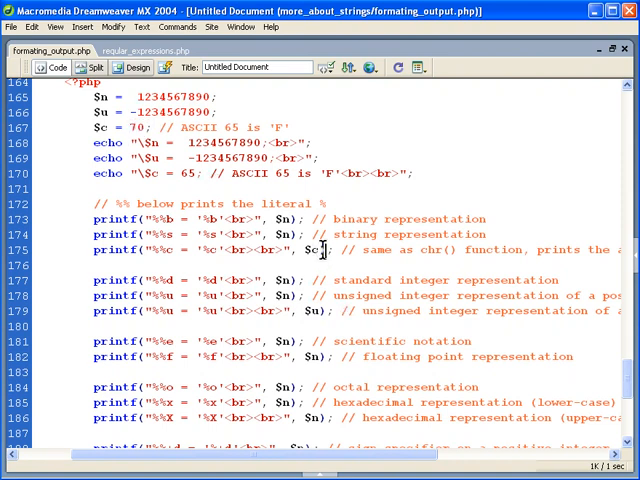
pyautogui.click(204, 250)
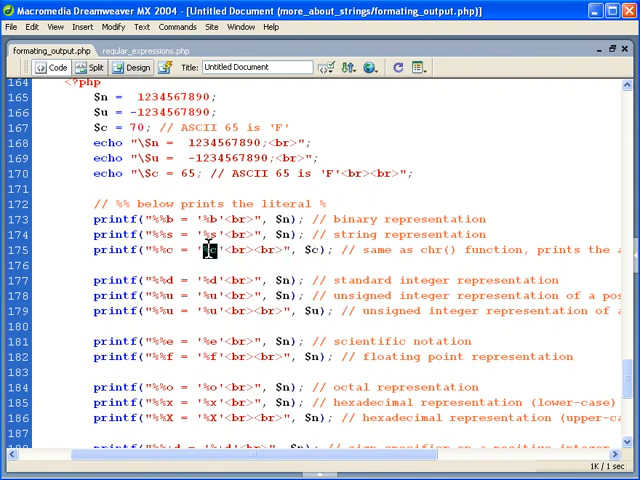
pyautogui.moveTo(256, 296)
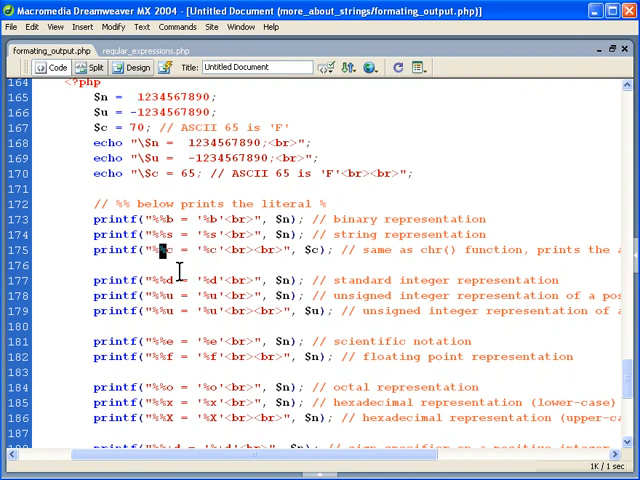
pyautogui.moveTo(168, 256)
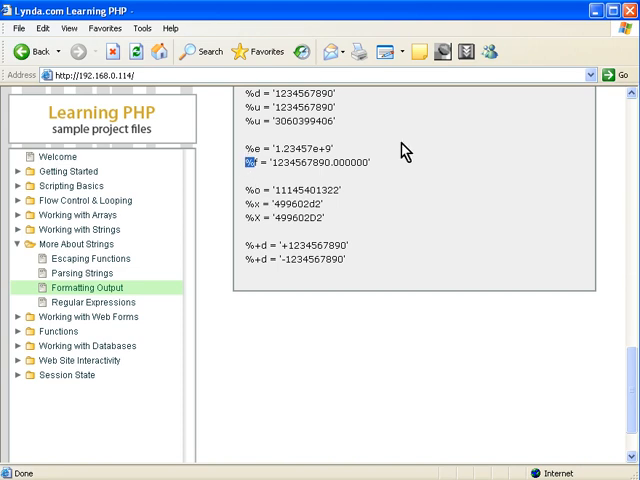
pyautogui.moveTo(412, 150)
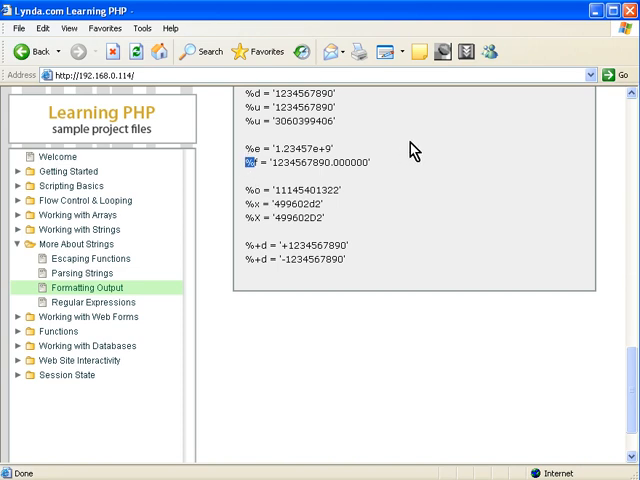
pyautogui.moveTo(462, 182)
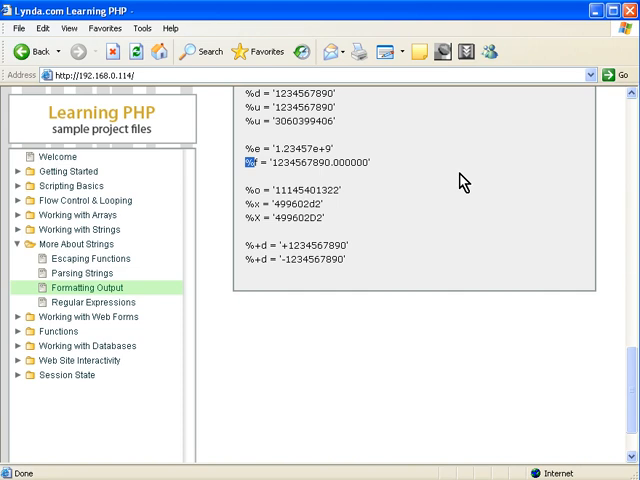